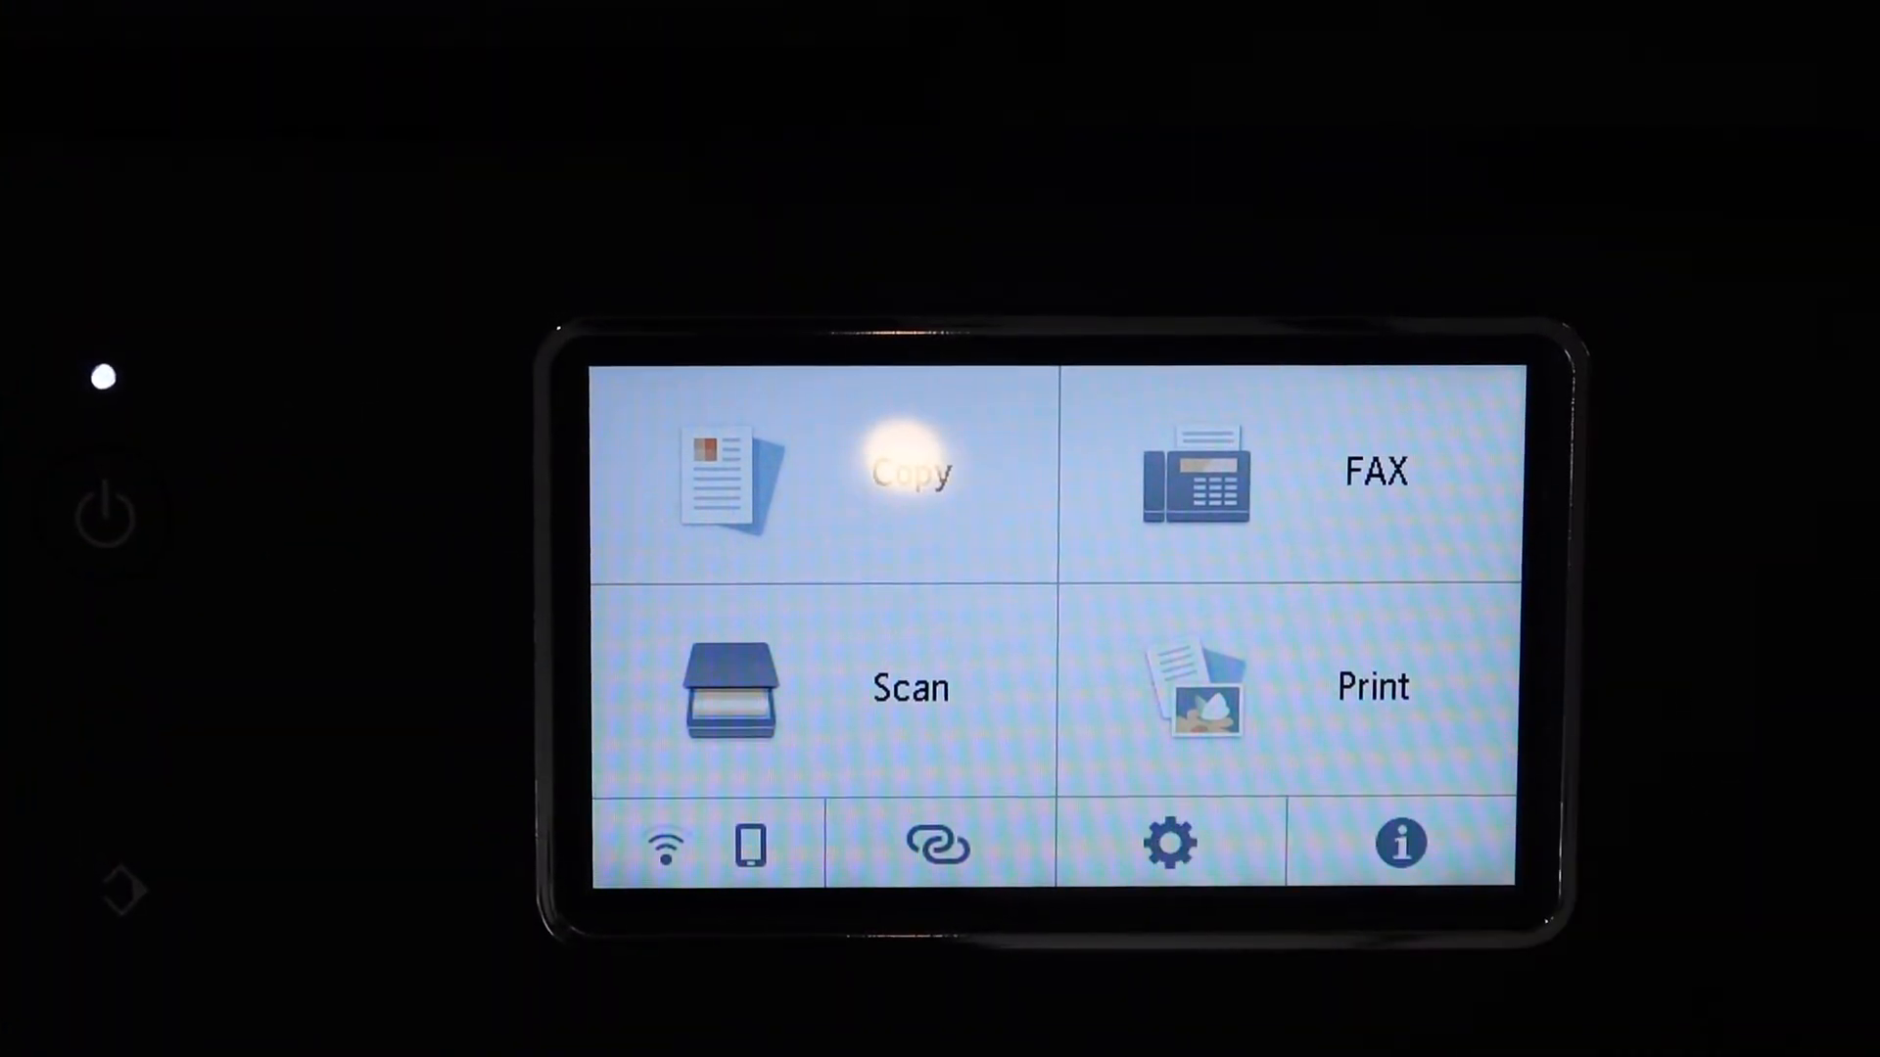
Navigate the printer touchscreen through Setup and Device settings to LAN settings
{"action": "left_click", "coordinate": [1163, 842]}
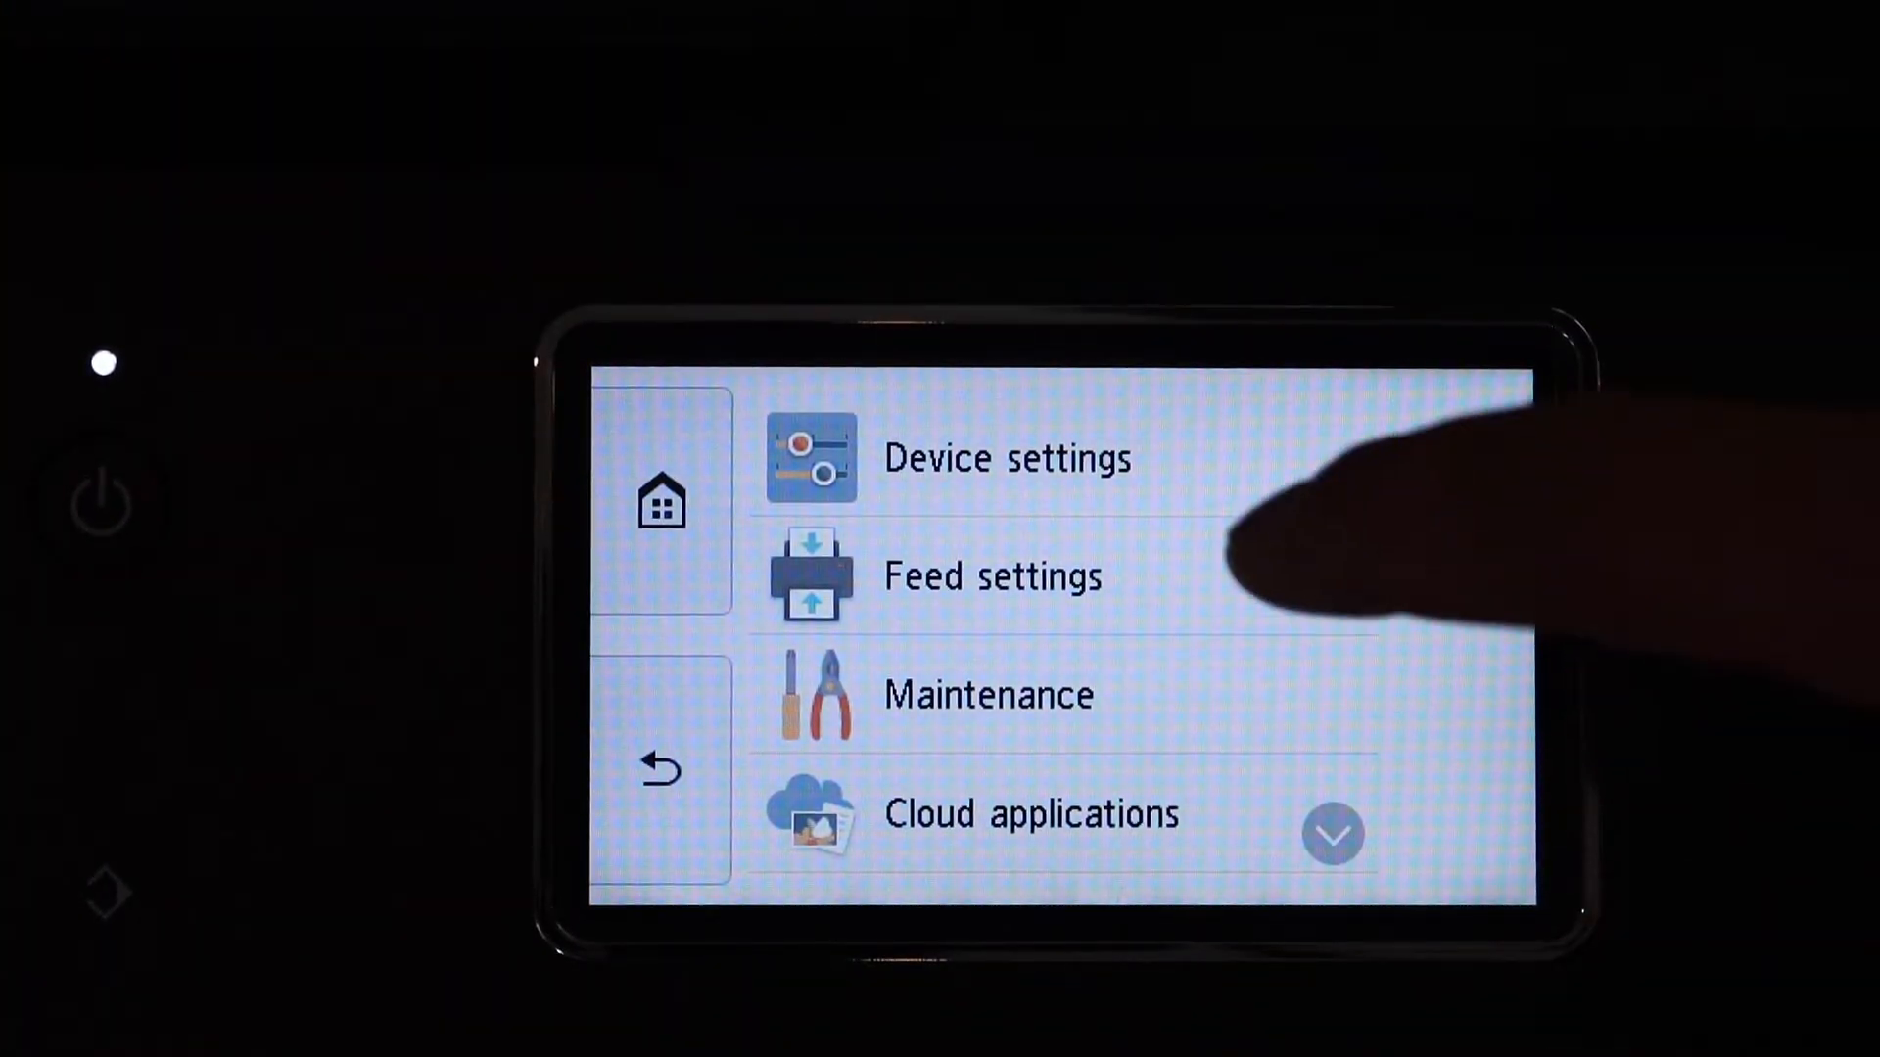
{"action": "left_click", "coordinate": [1006, 458]}
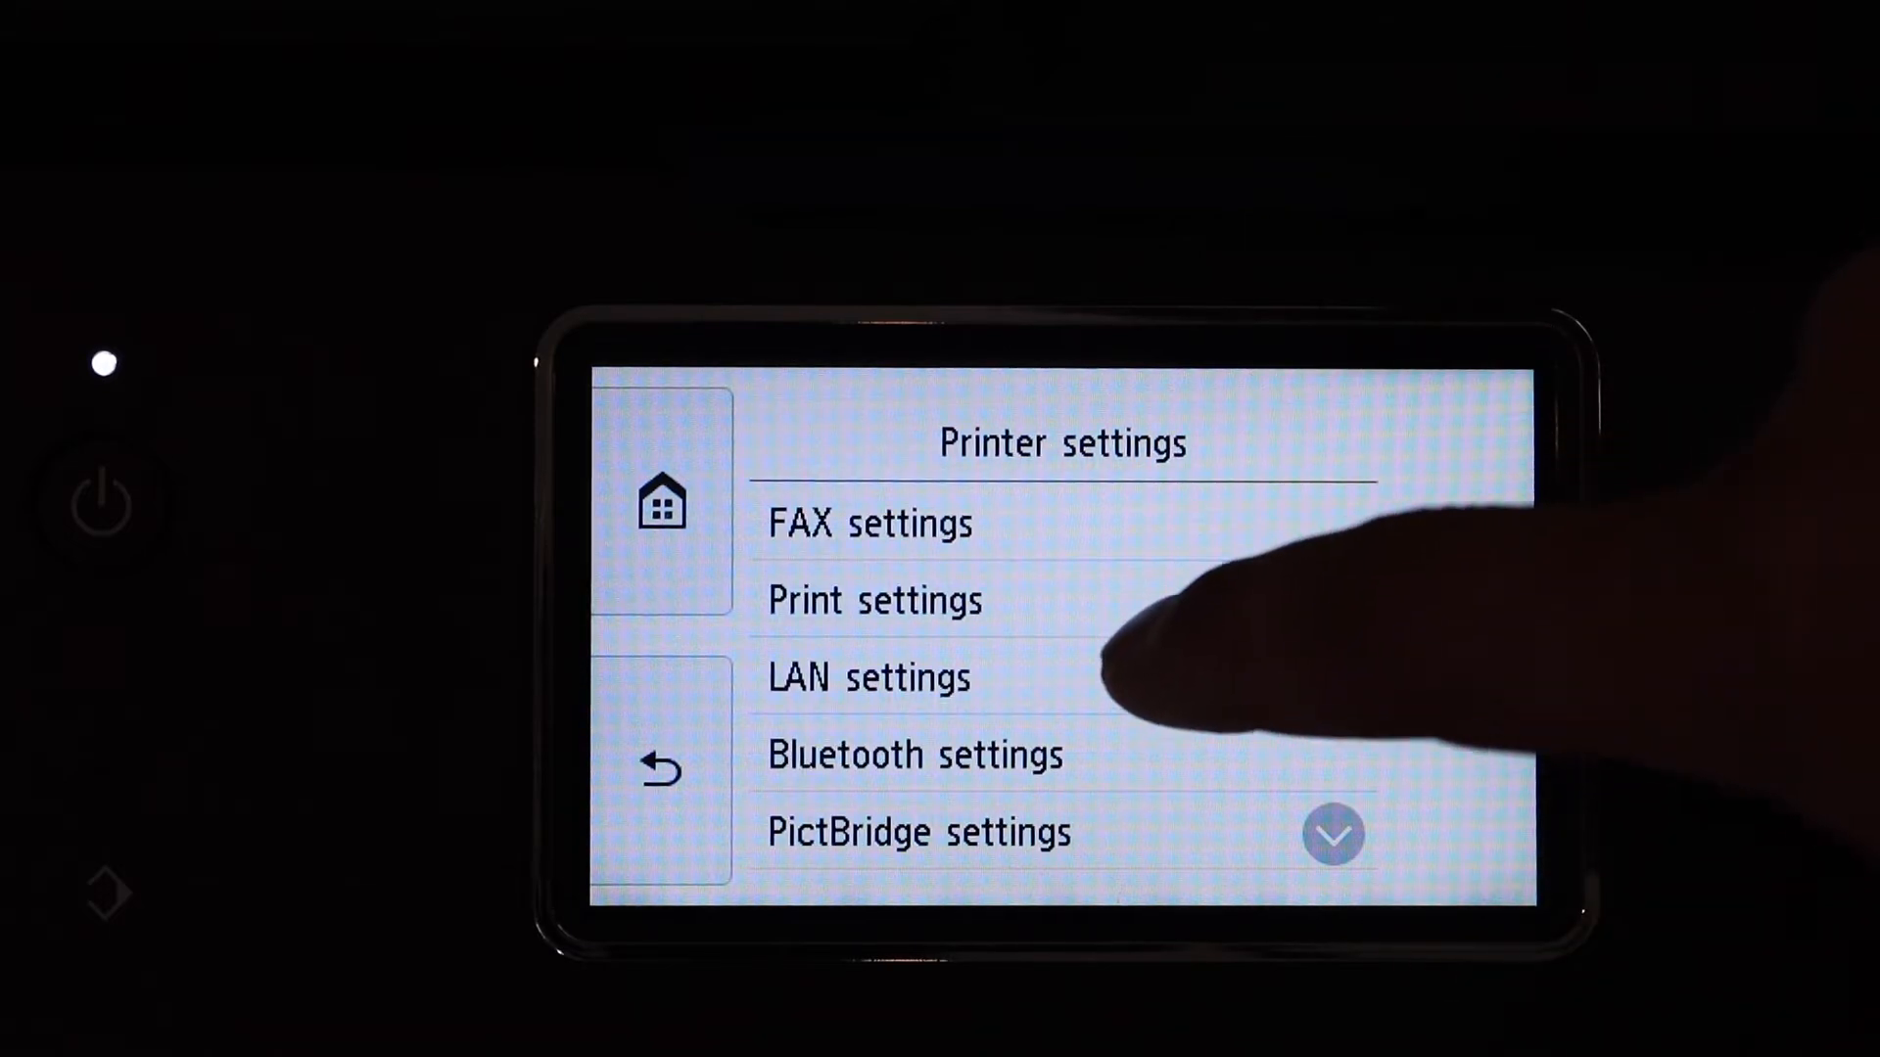
{"action": "left_click", "coordinate": [868, 678]}
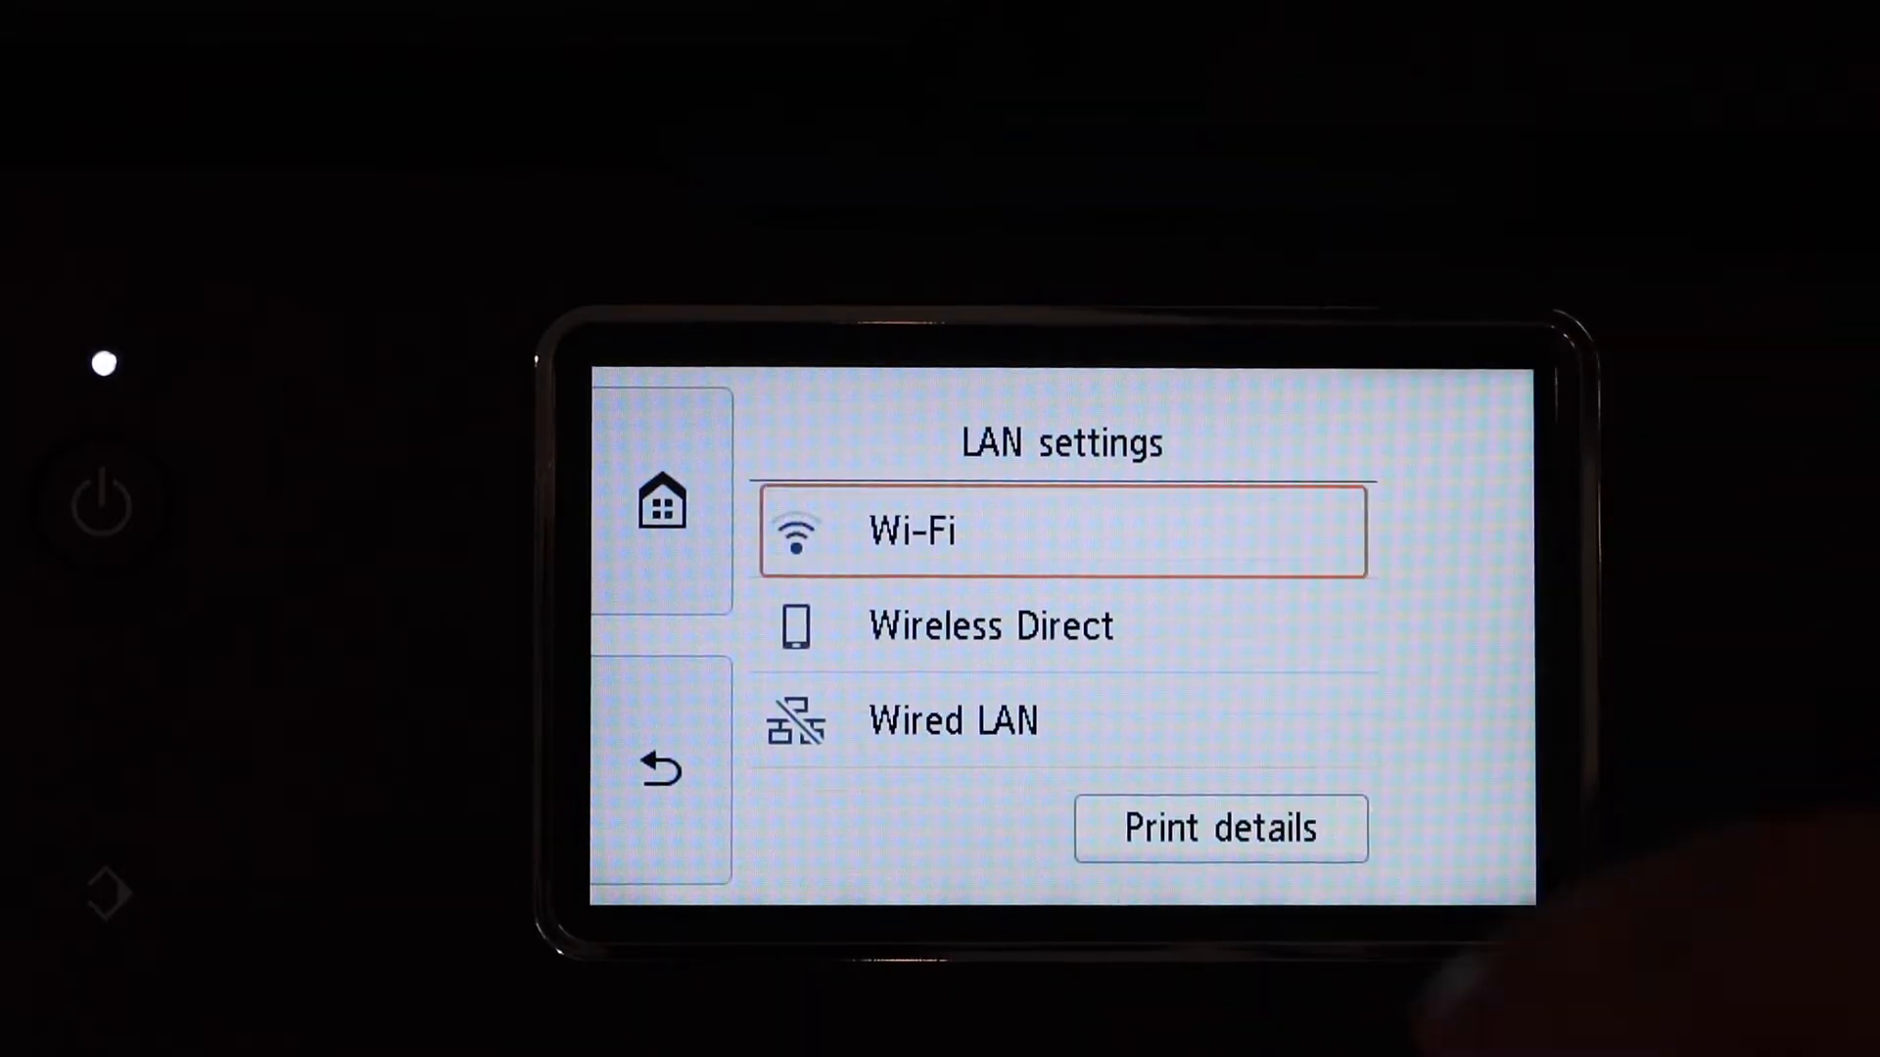
Connect the printer's Wi-Fi to the chosen wireless router and show the Mac's Printers & Scanners pane
{"action": "left_click", "coordinate": [1059, 530]}
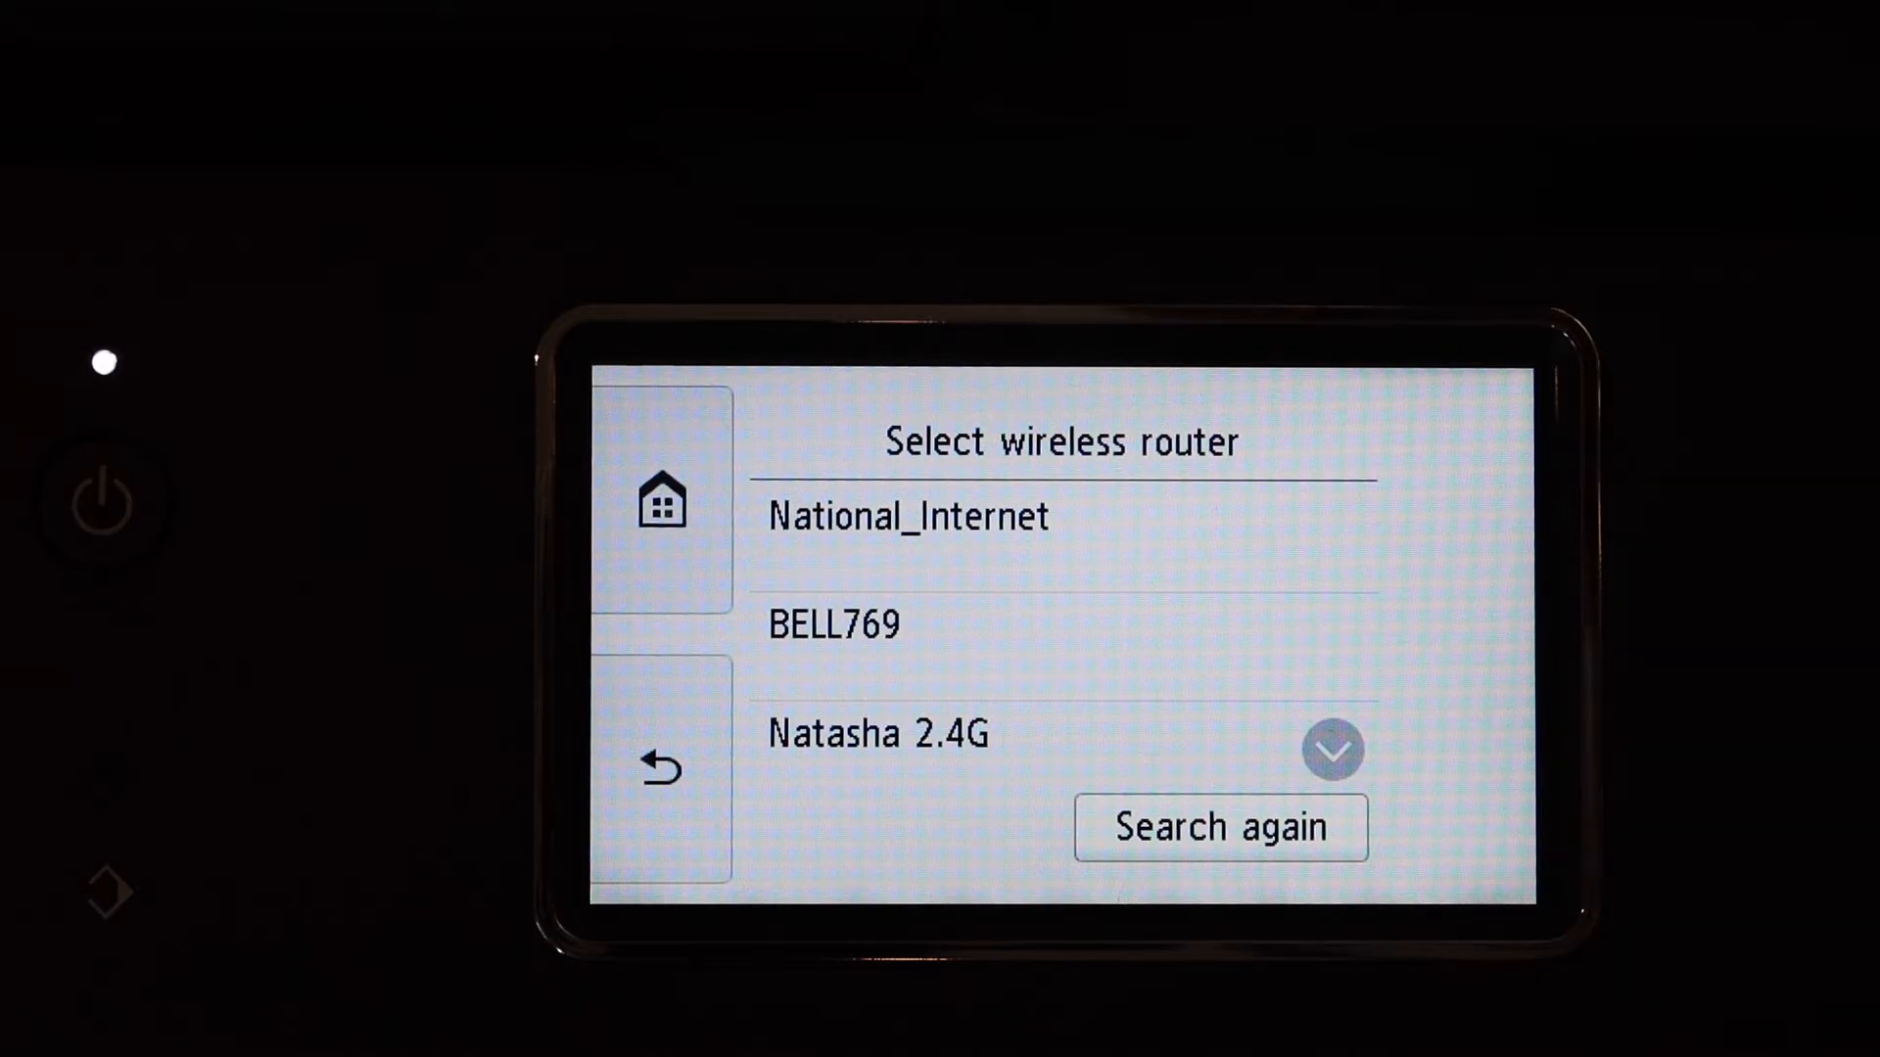
{"action": "left_click", "coordinate": [1330, 748]}
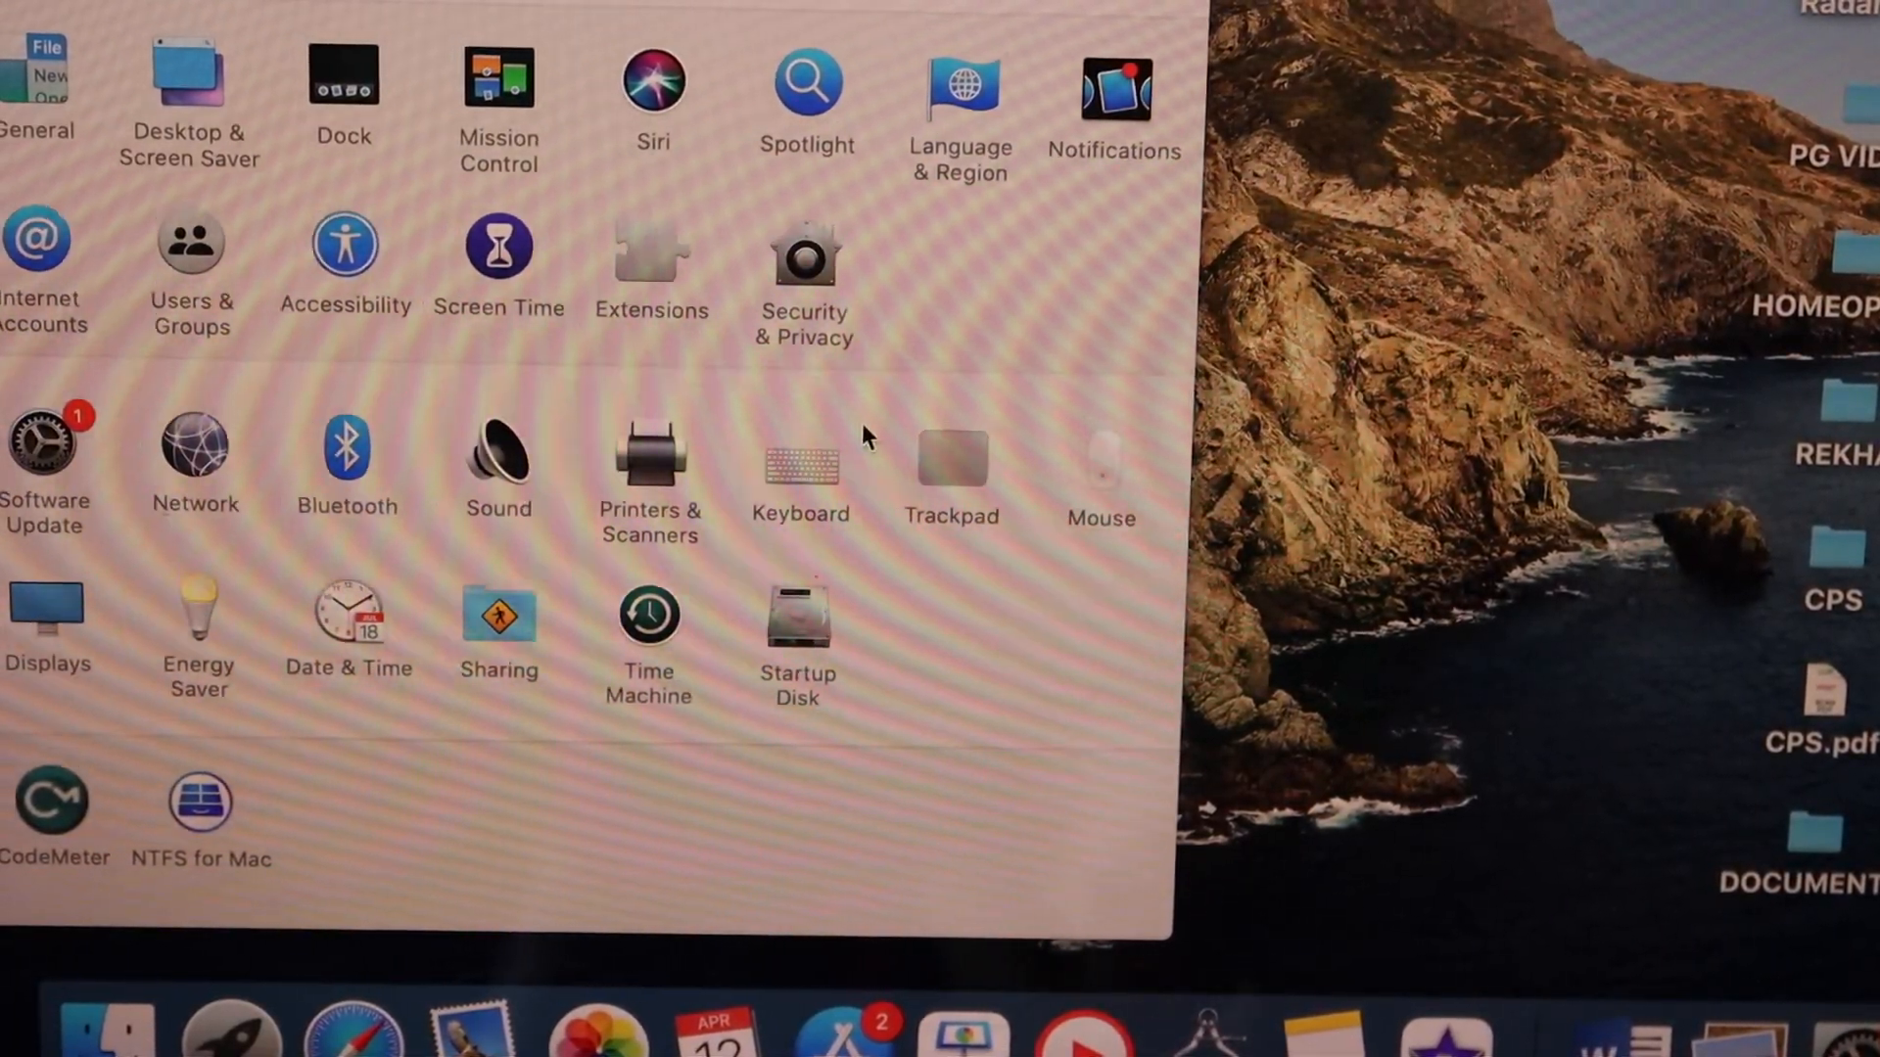
{"action": "left_click", "coordinate": [651, 462]}
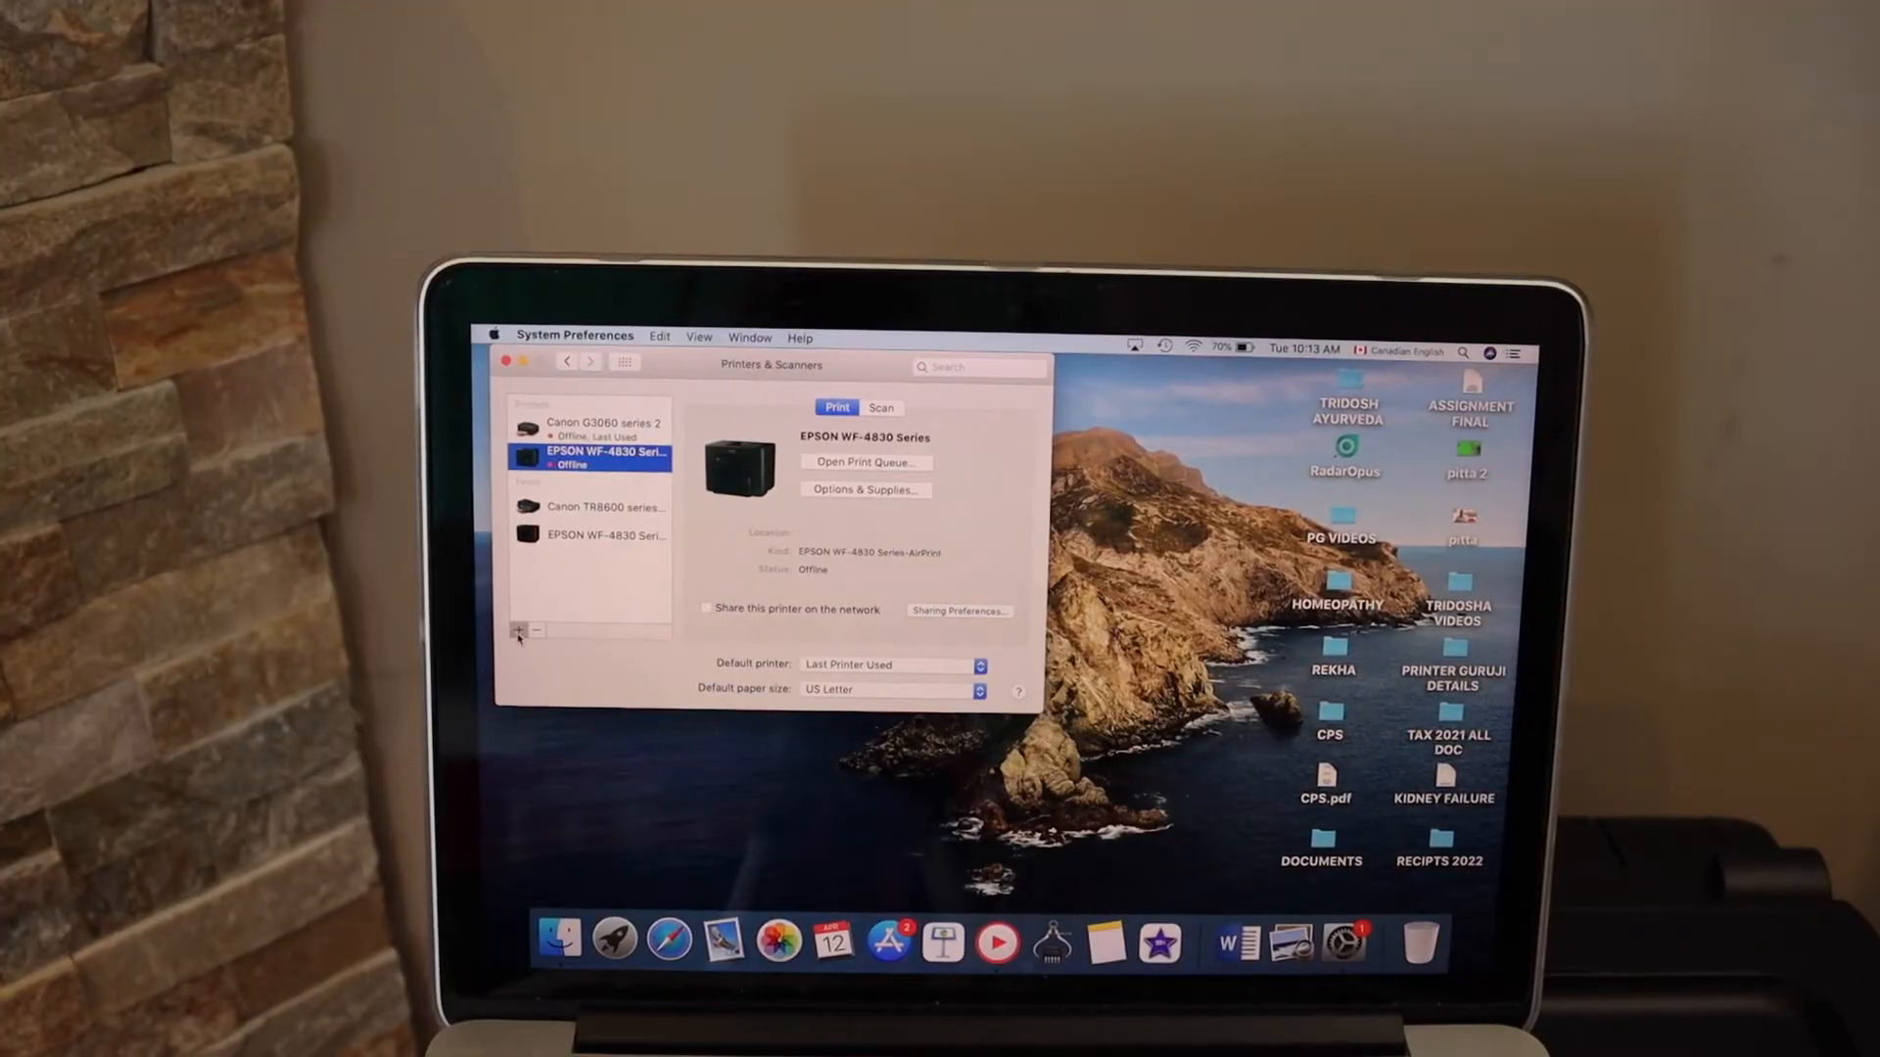
Add the Canon TR8600 series from the Add Printer window and confirm the setup prompt
{"action": "left_click", "coordinate": [517, 632]}
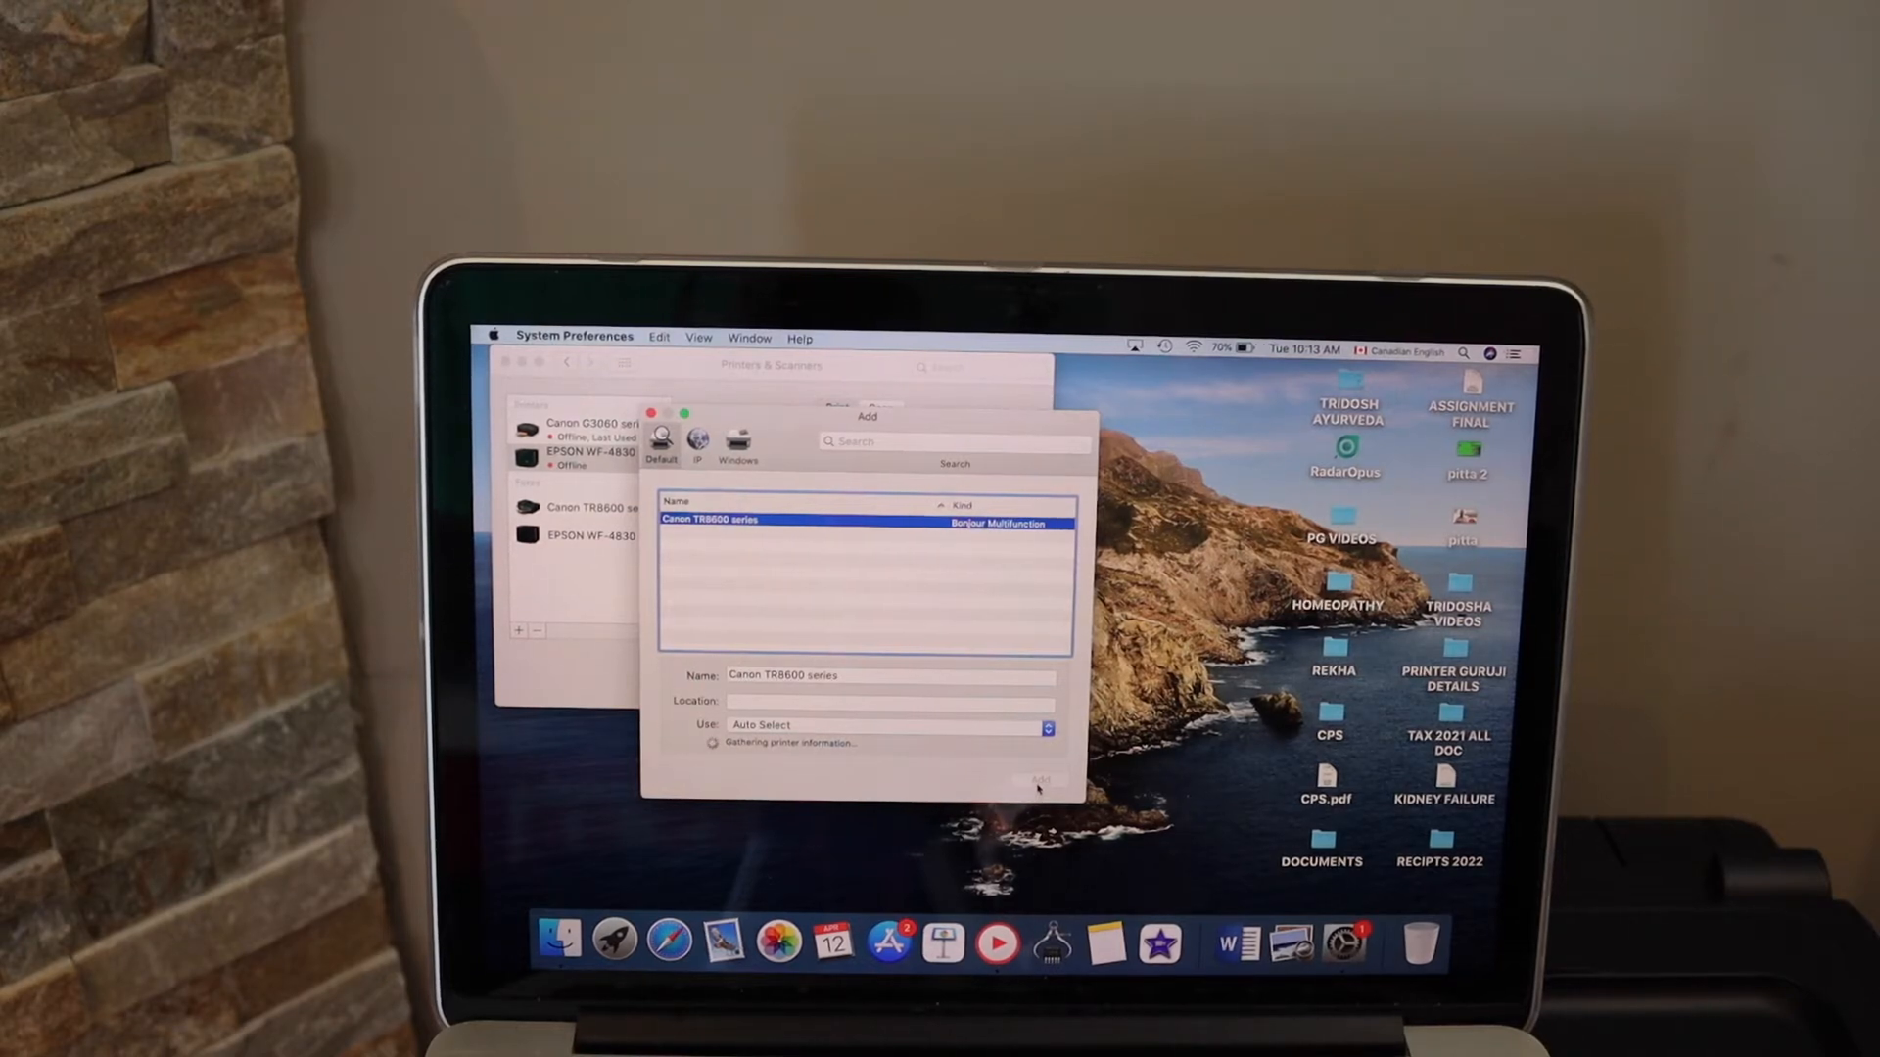
{"action": "left_click", "coordinate": [1040, 783]}
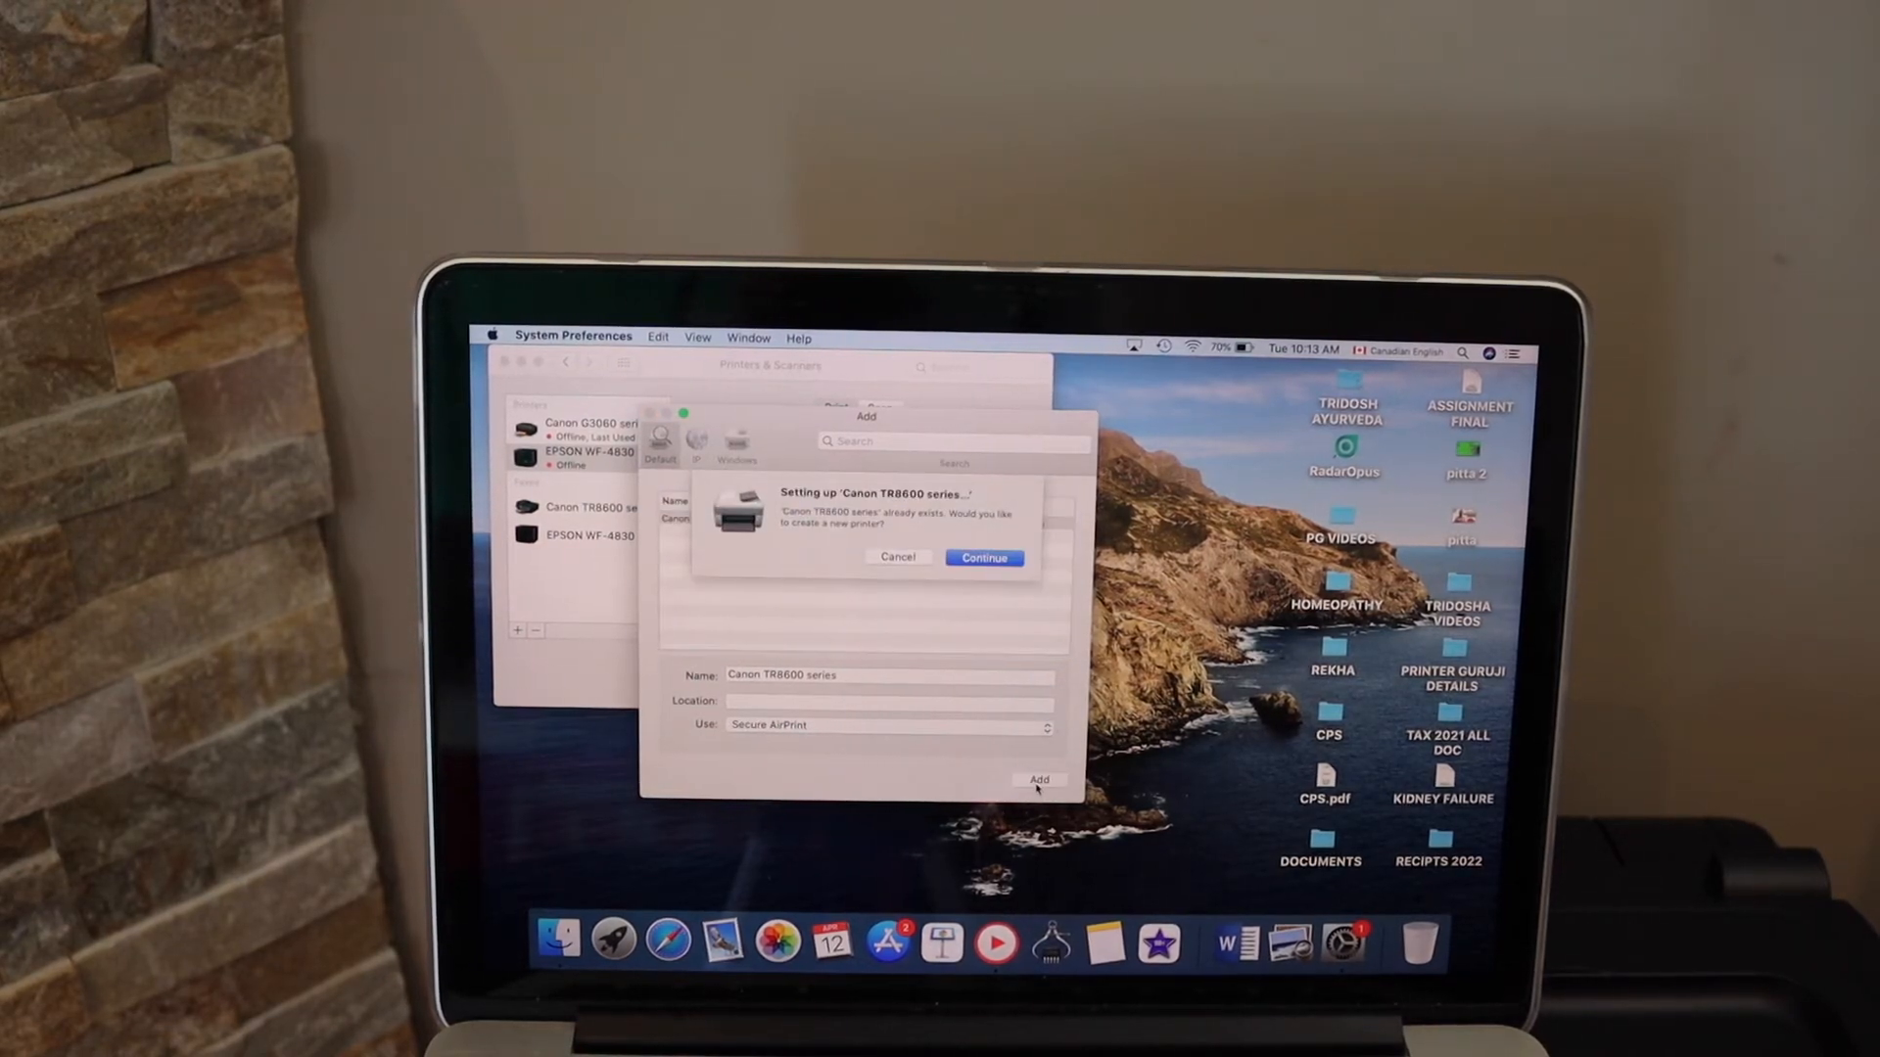
{"action": "left_click", "coordinate": [983, 558]}
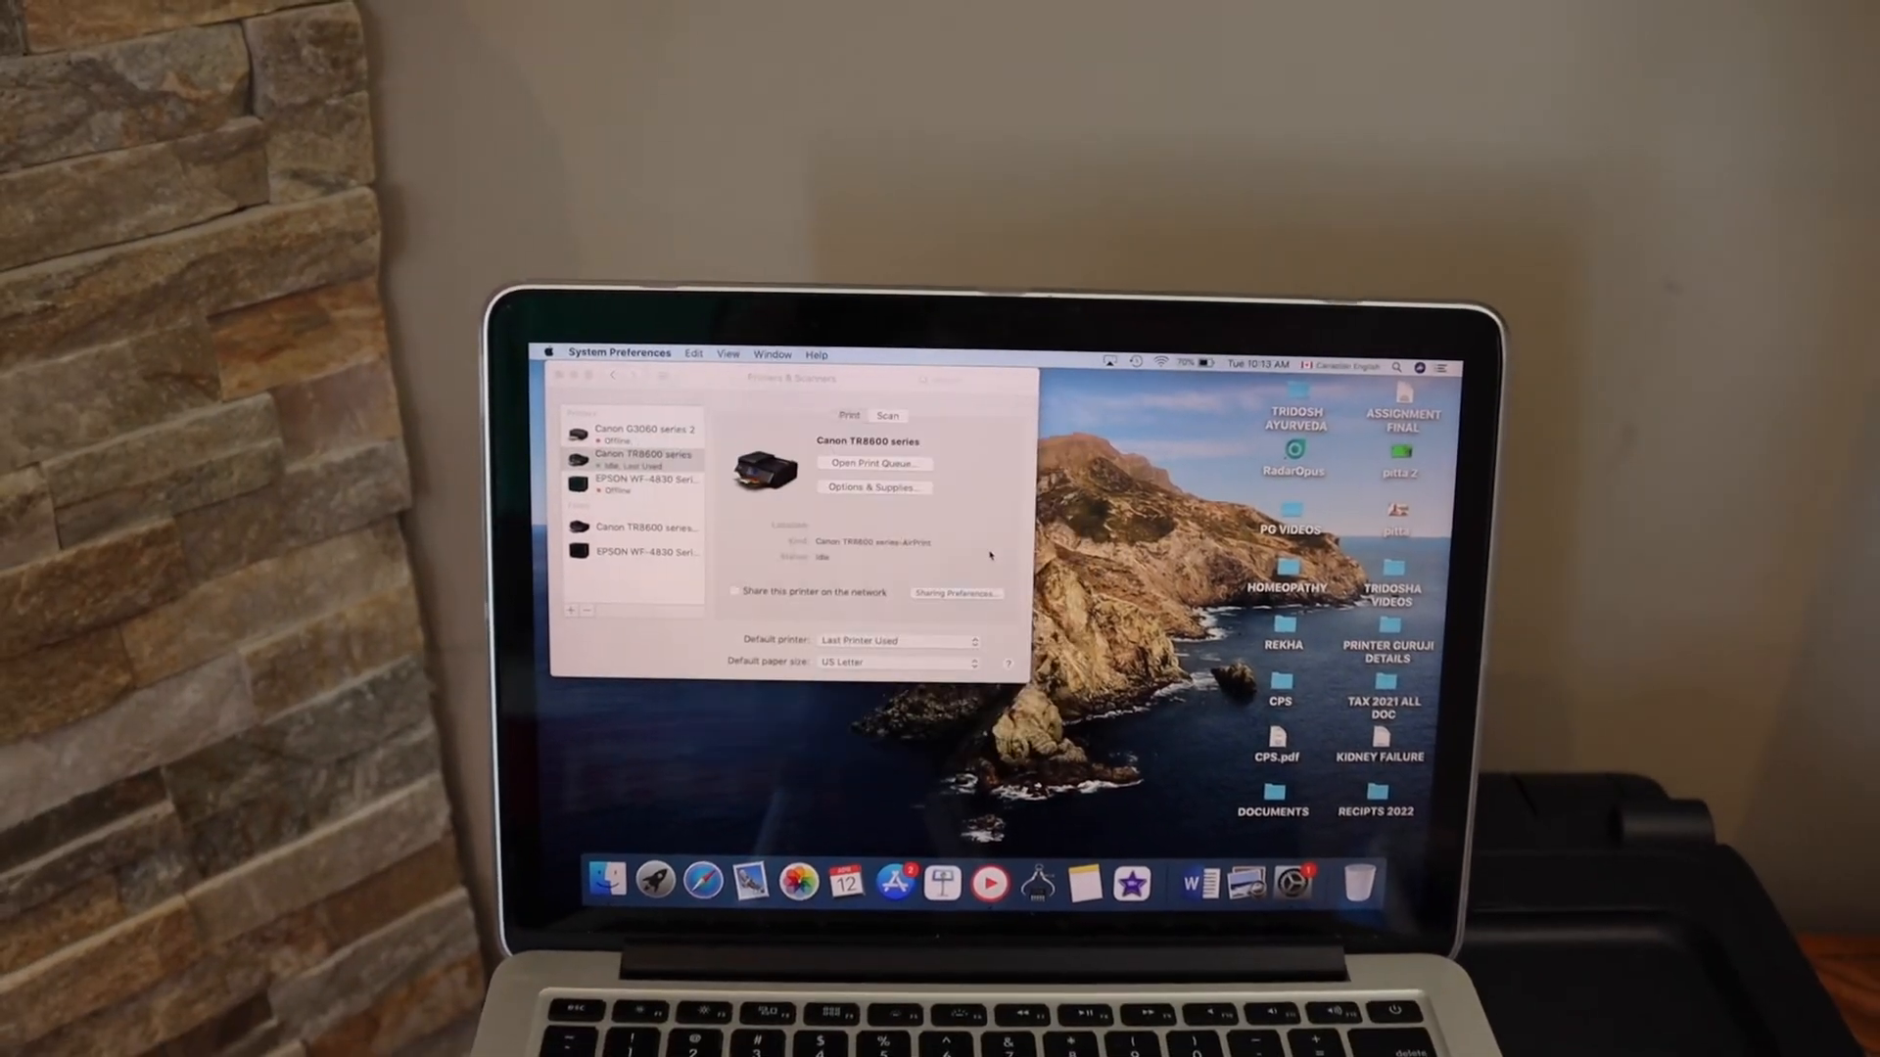
Select Canon TR8600 series, go to its Scan options and launch Open Scanner
{"action": "left_click", "coordinate": [644, 459]}
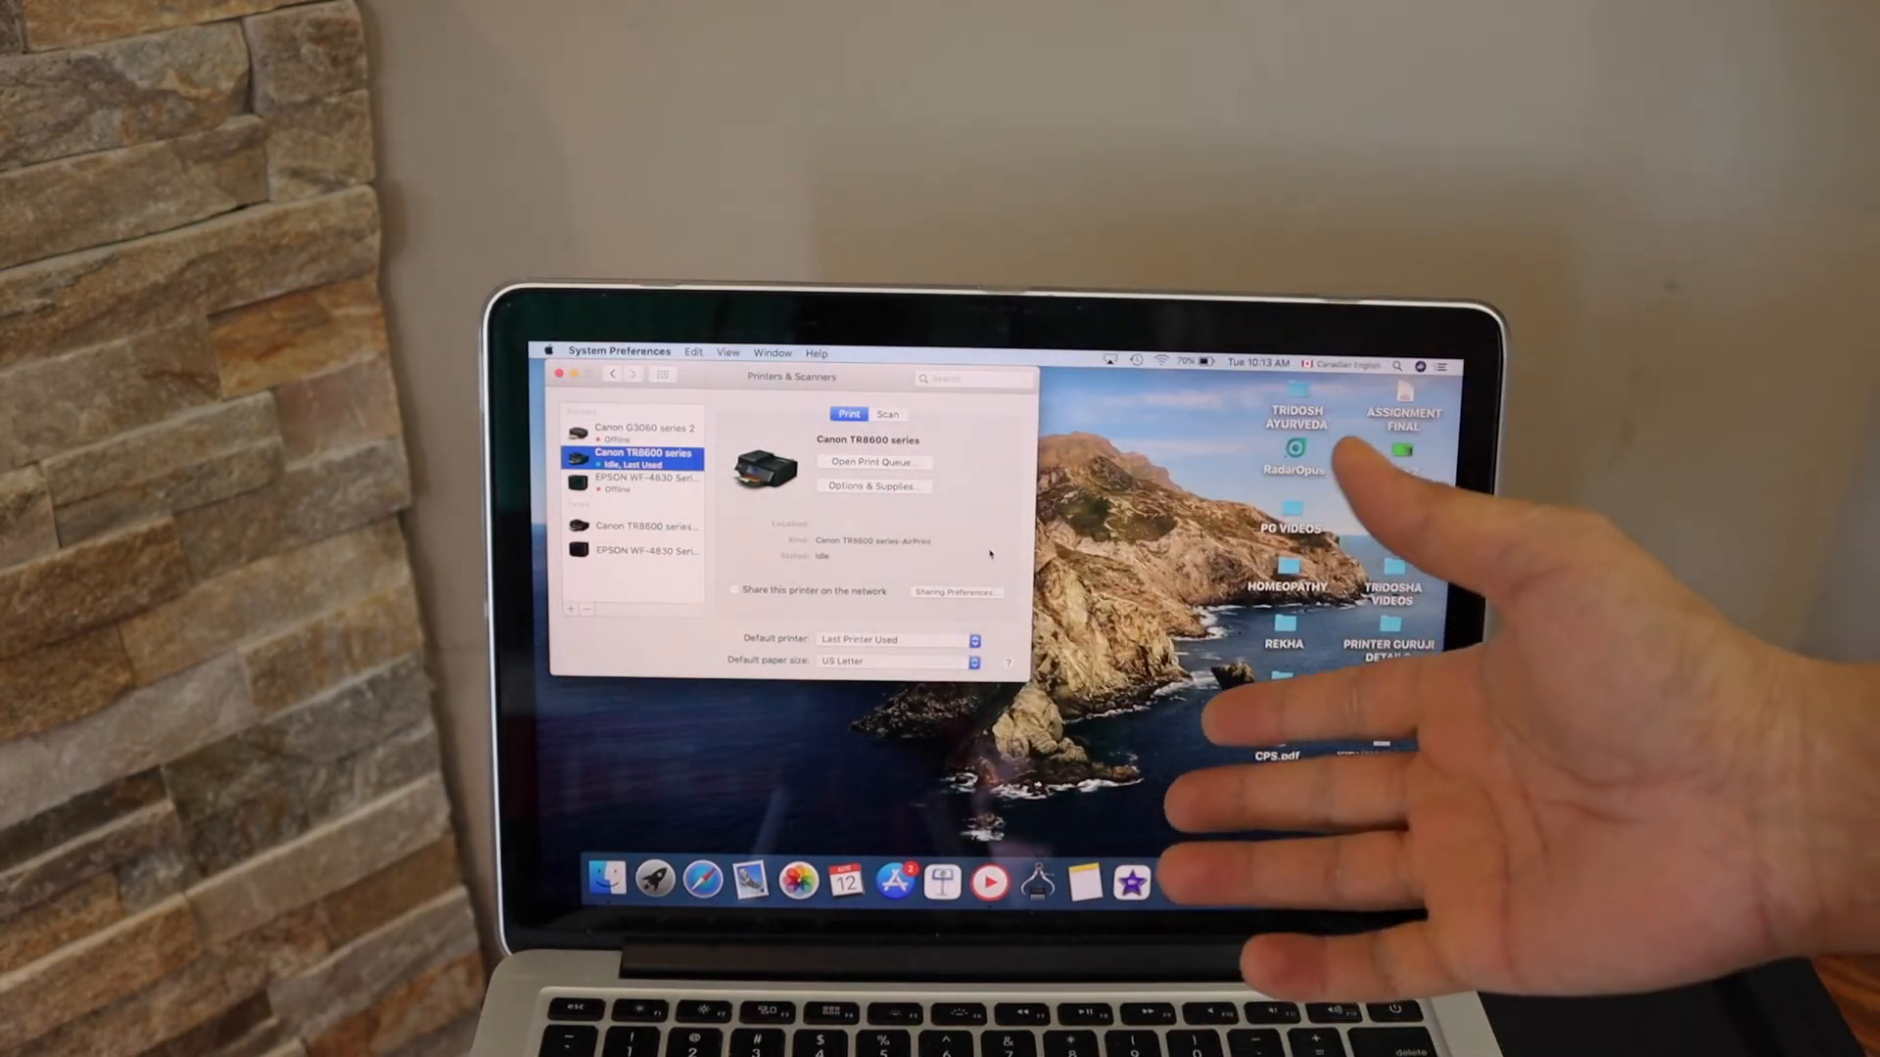
{"action": "left_click", "coordinate": [887, 413]}
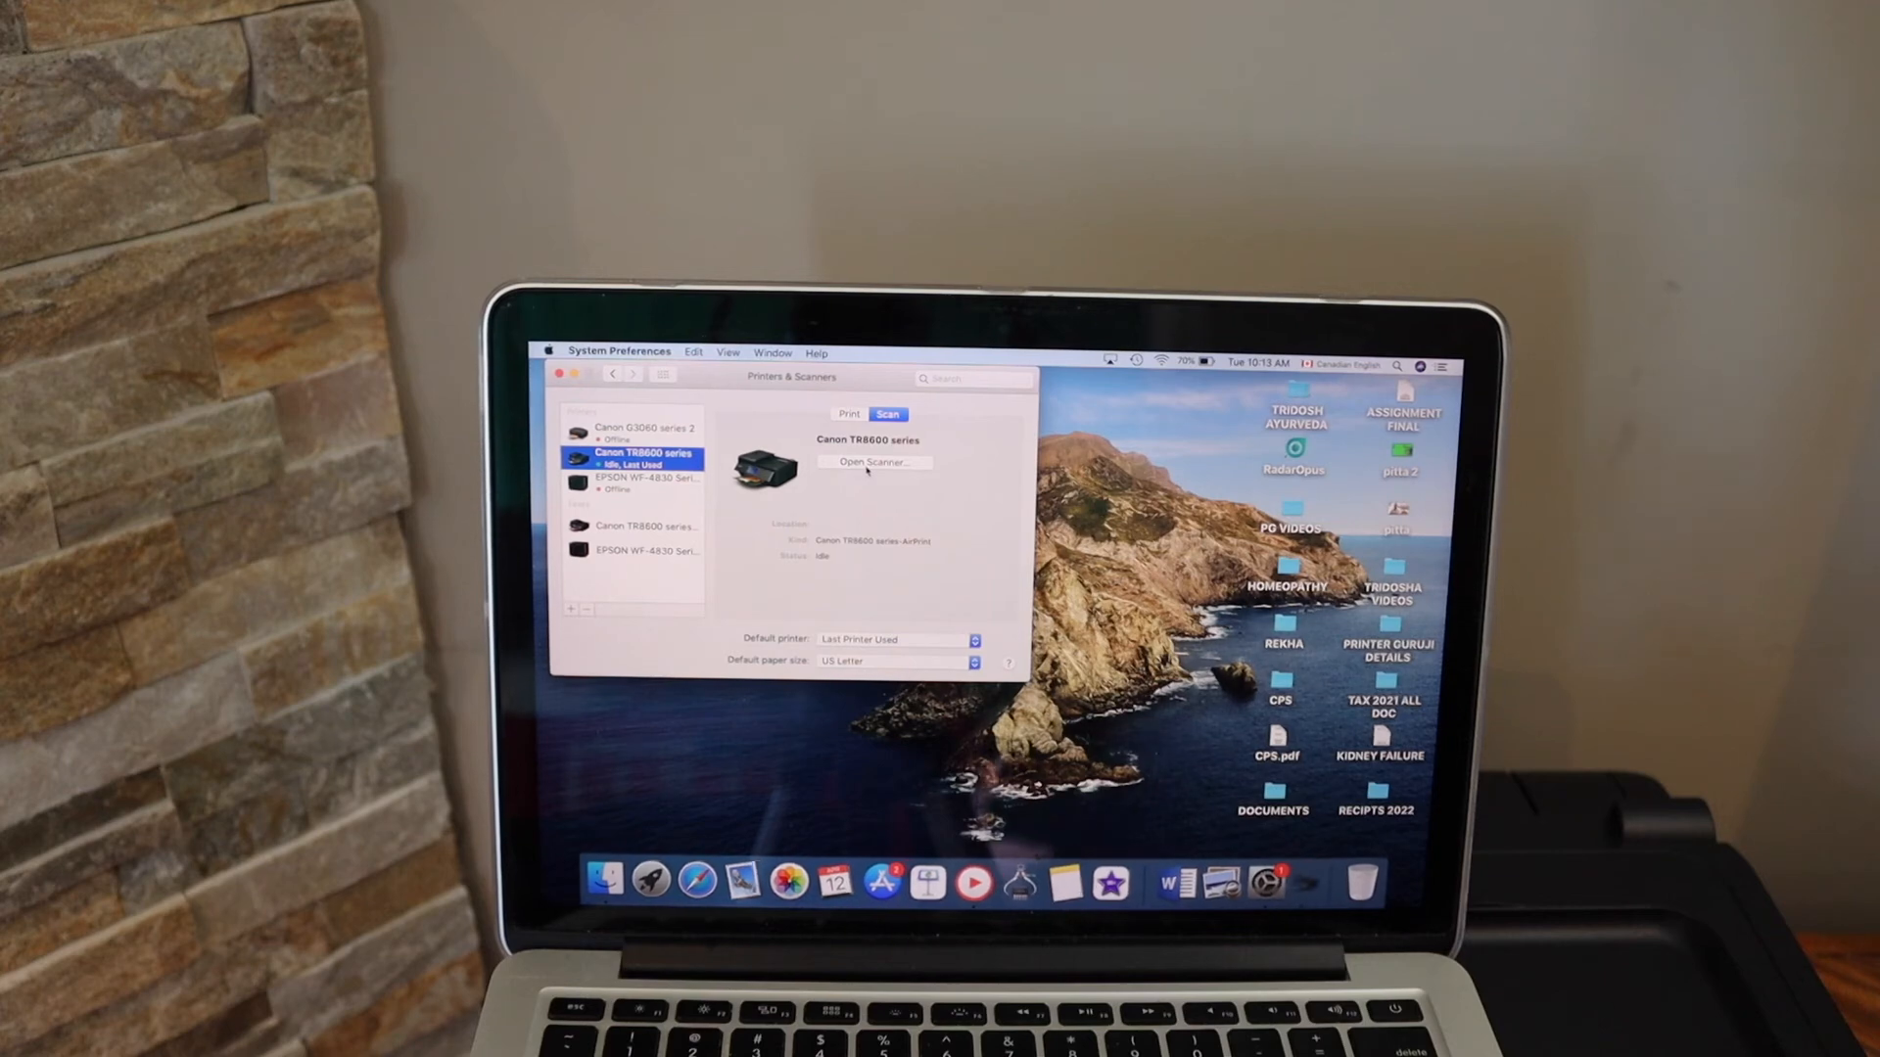
{"action": "left_click", "coordinate": [875, 462]}
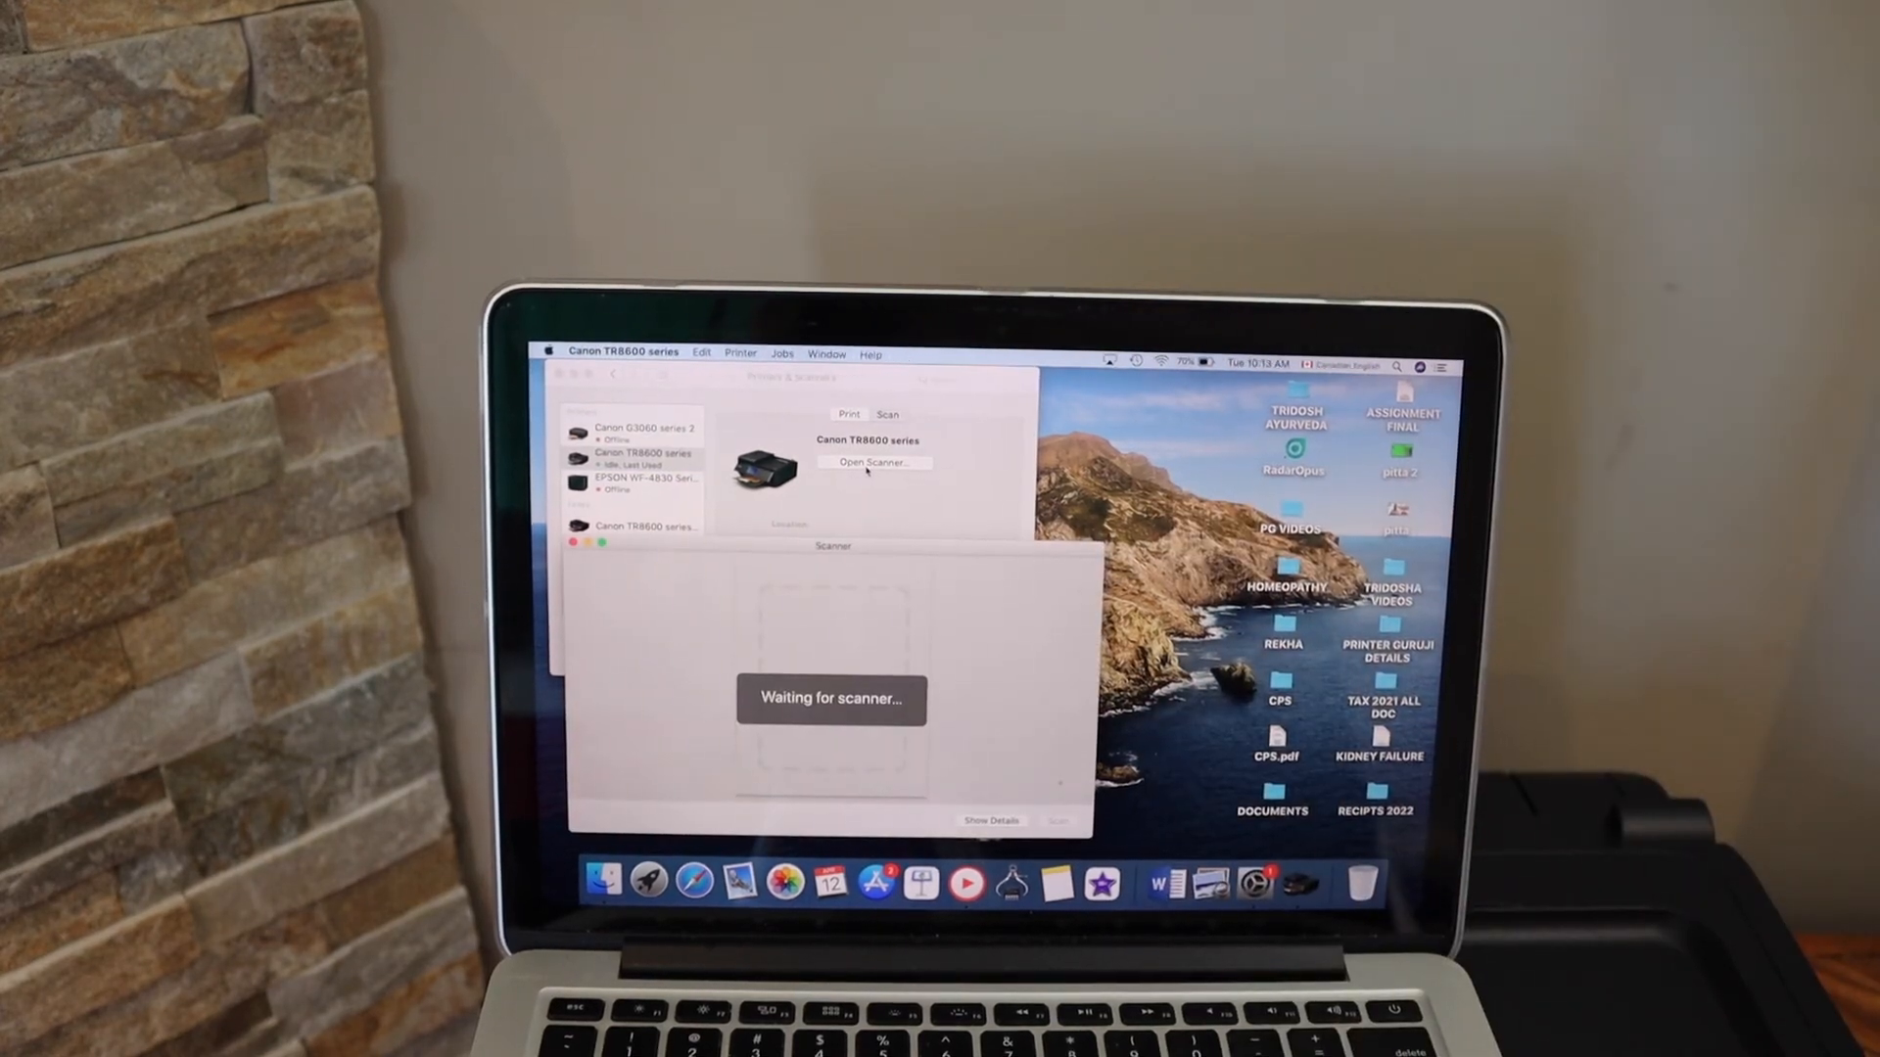